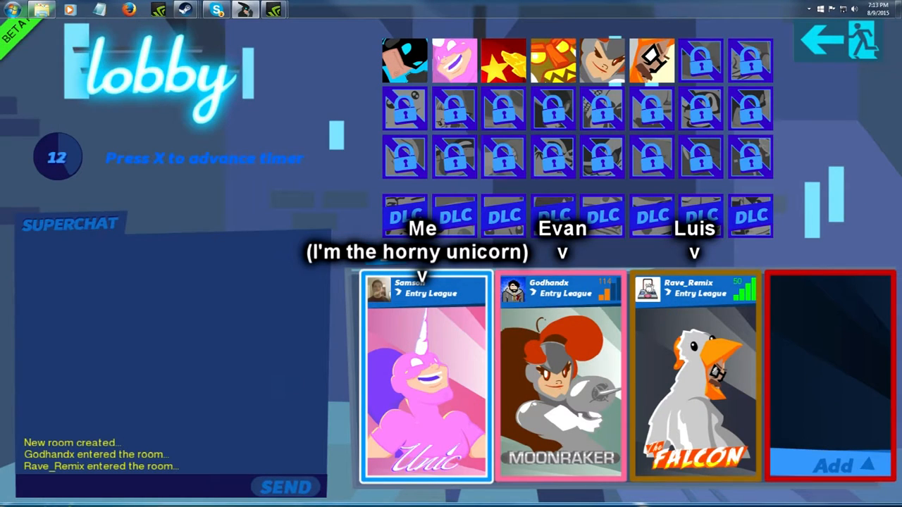
{"action": "left_click", "coordinate": [454, 59]}
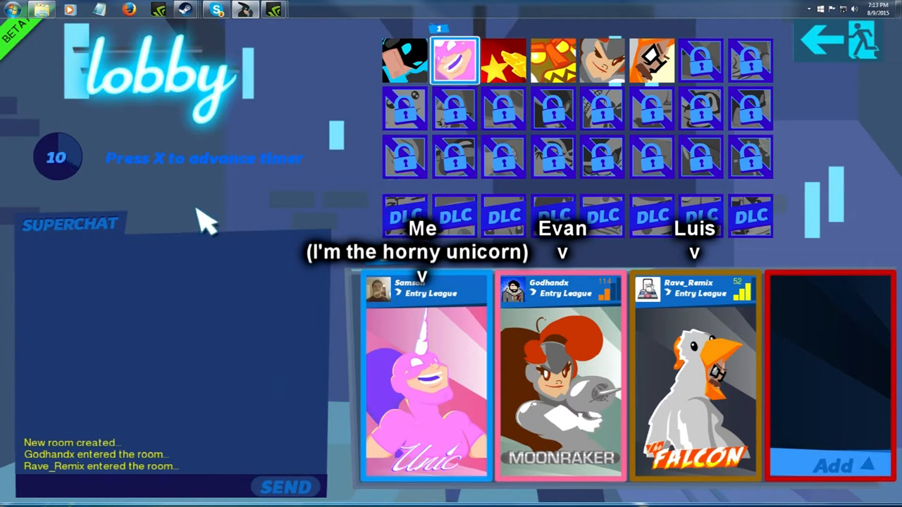